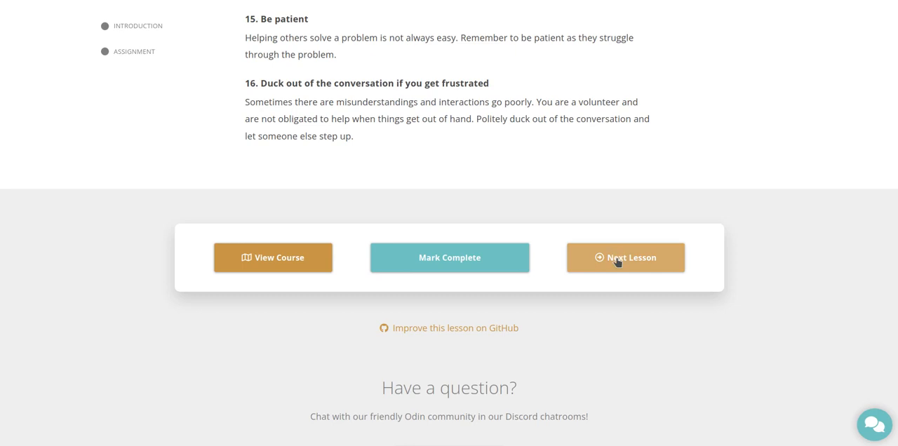
# Advance to the next lesson, Foundations: How Does the Web Work?
pyautogui.click(625, 258)
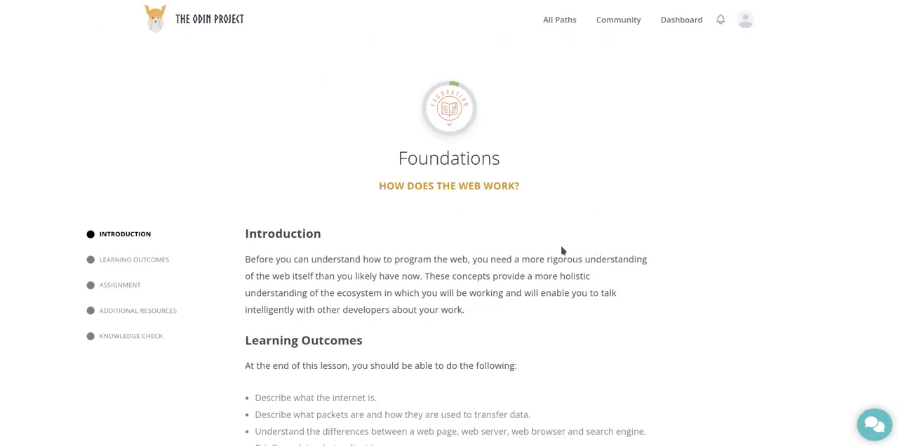
pyautogui.moveTo(618, 312)
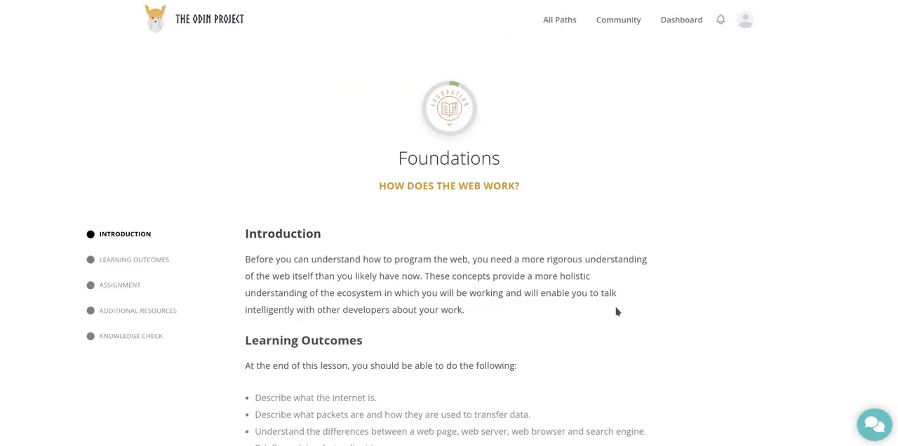
# Scroll through the Introduction and Learning Outcomes until the Assignment section appears
pyautogui.scroll(-3)
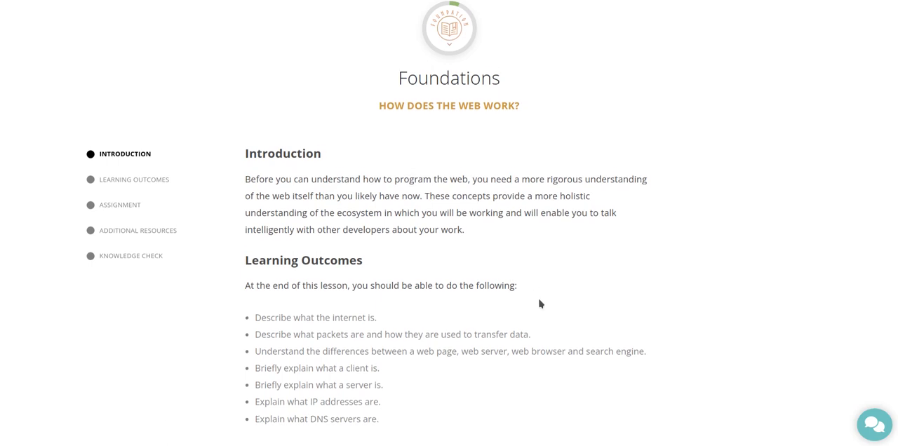
pyautogui.scroll(-3)
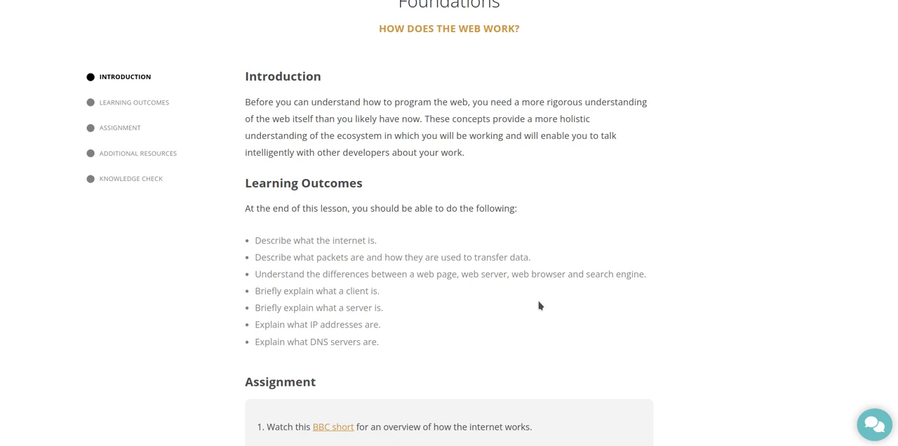
# Scroll through the six Assignment items until Additional Resources comes into view
pyautogui.scroll(-3)
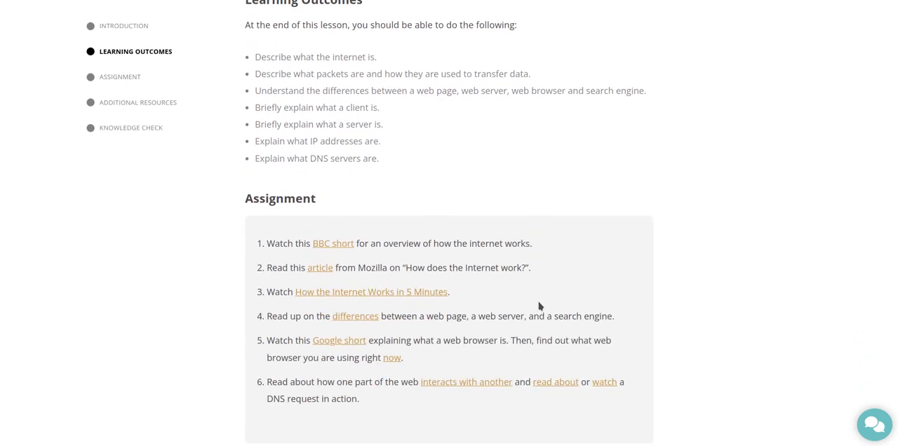
pyautogui.scroll(-3)
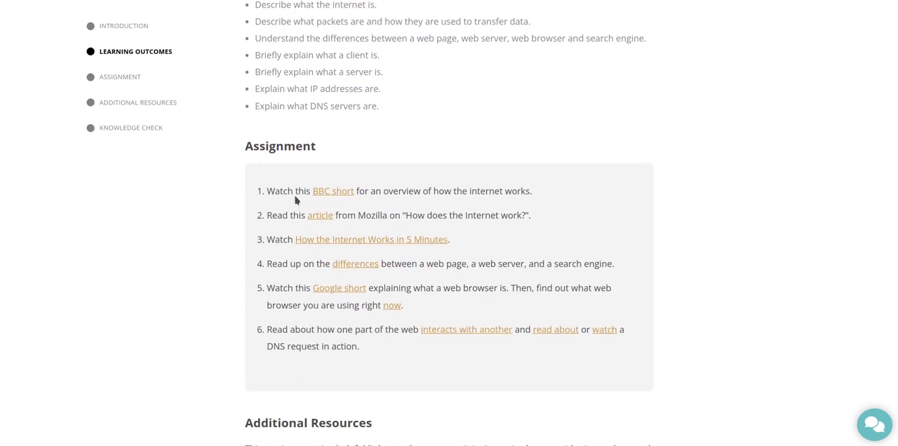
pyautogui.moveTo(332, 191)
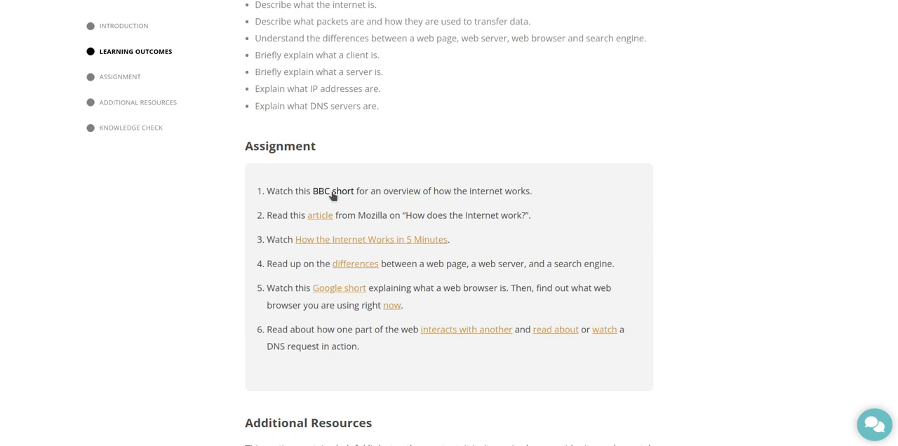
pyautogui.moveTo(343, 191)
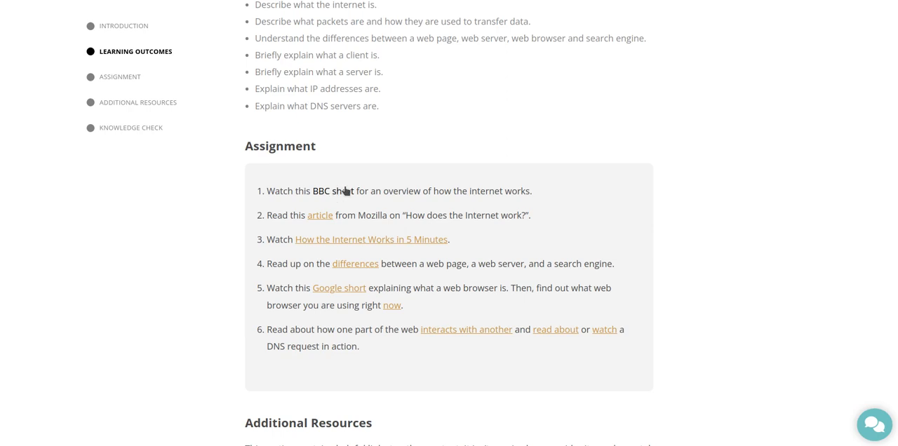
pyautogui.moveTo(320, 222)
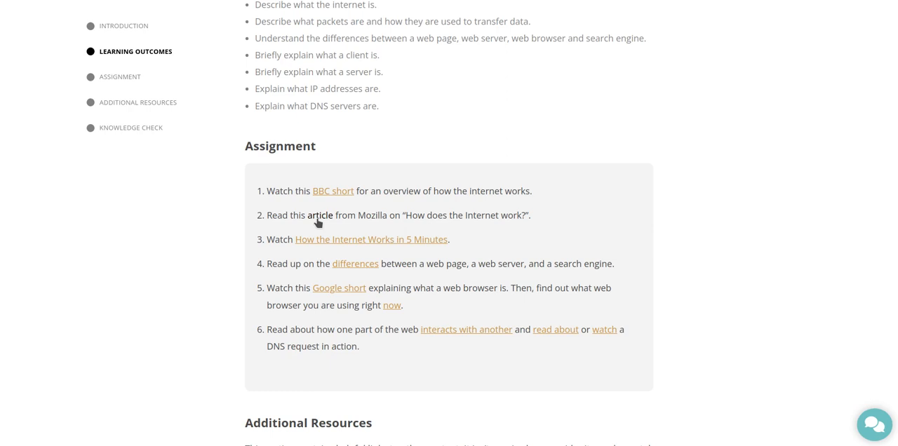
pyautogui.moveTo(372, 246)
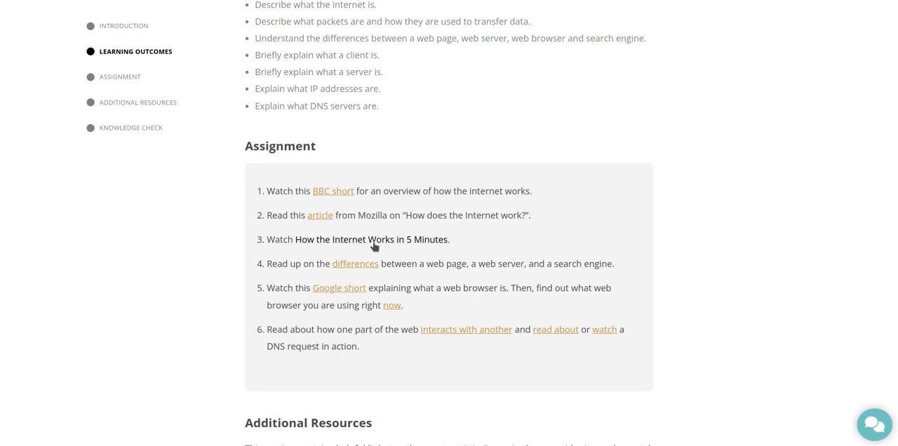
pyautogui.scroll(-3)
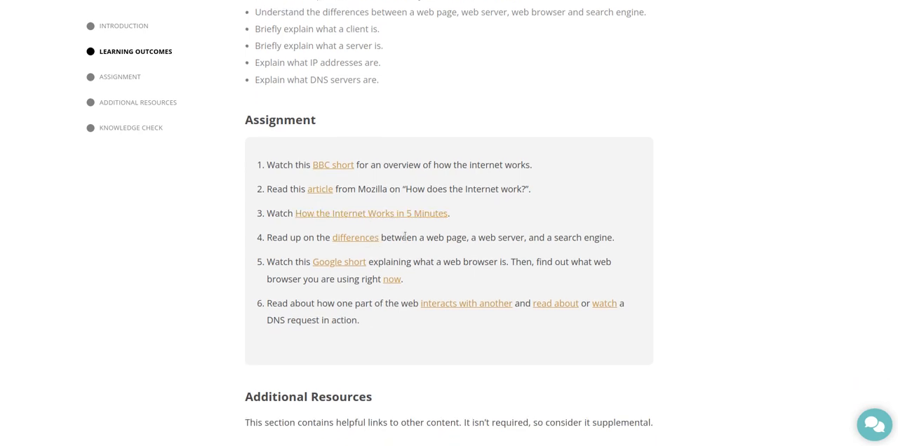
pyautogui.moveTo(358, 246)
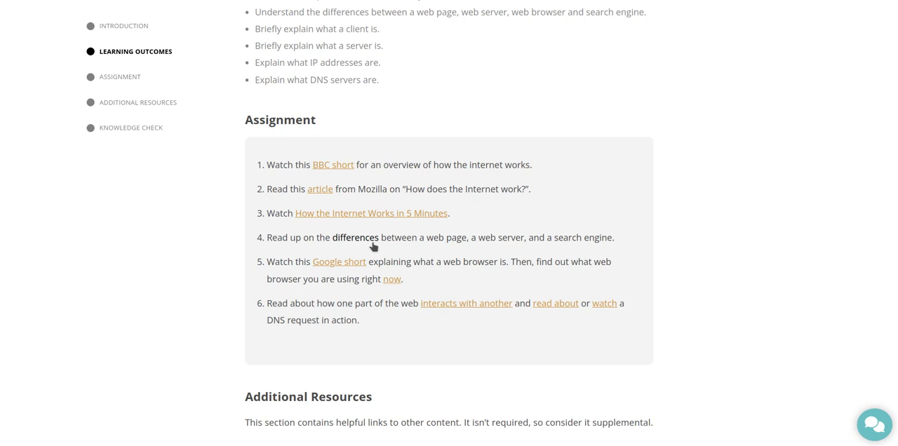
pyautogui.scroll(-3)
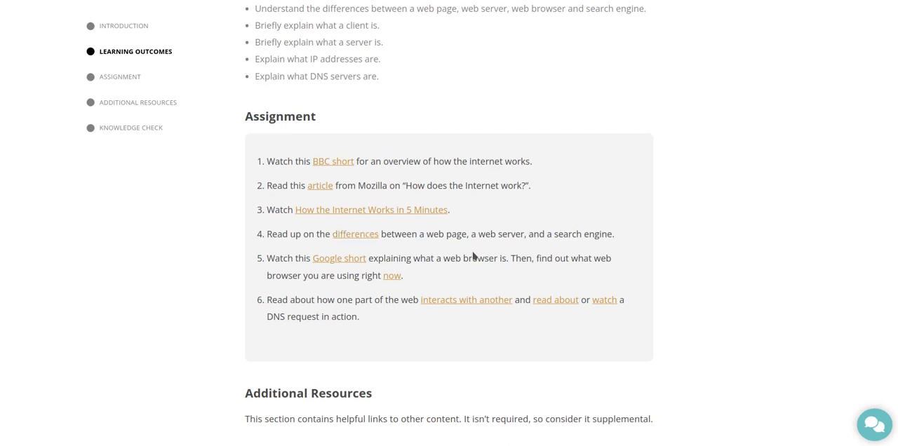
pyautogui.scroll(-3)
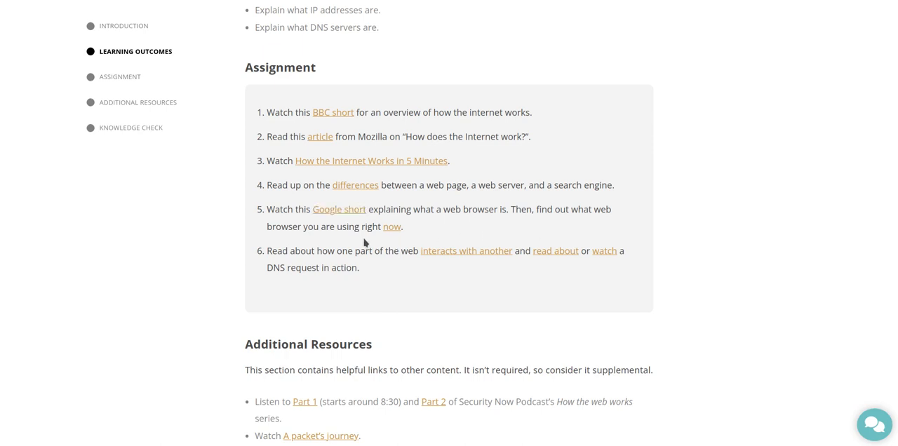
pyautogui.moveTo(390, 228)
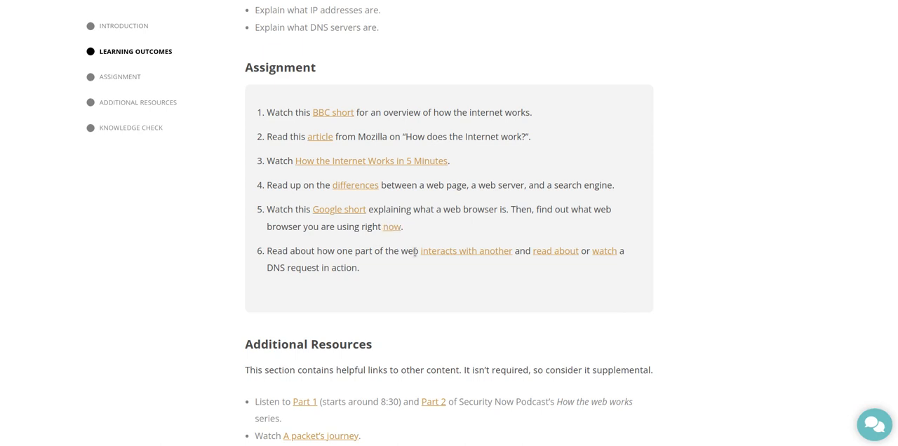
pyautogui.scroll(-3)
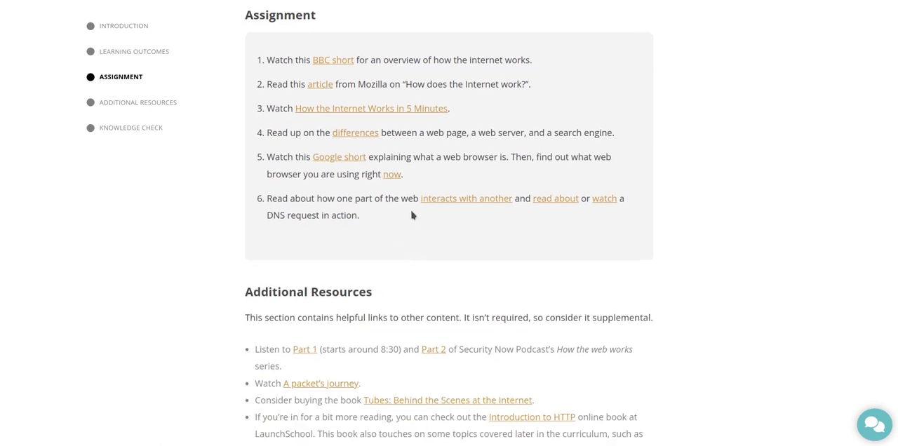
pyautogui.moveTo(465, 199)
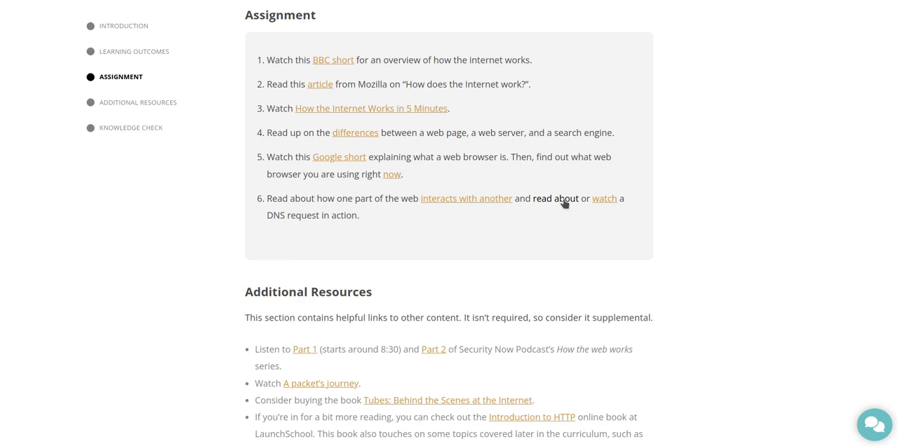
pyautogui.moveTo(601, 199)
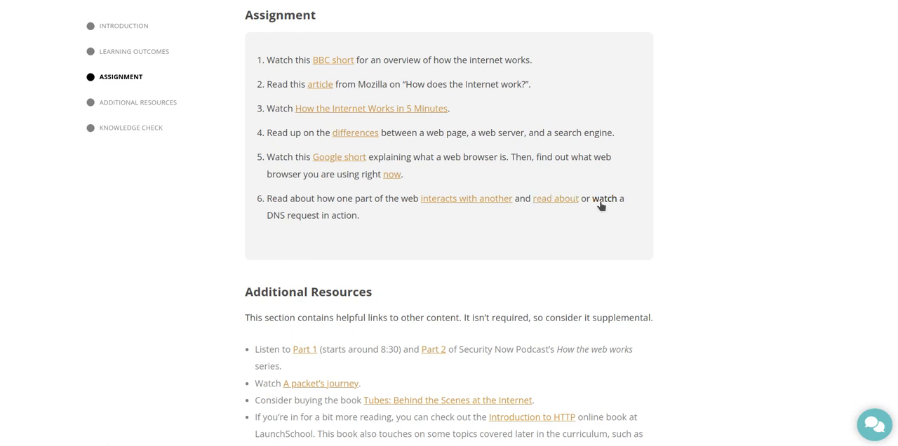
pyautogui.scroll(-3)
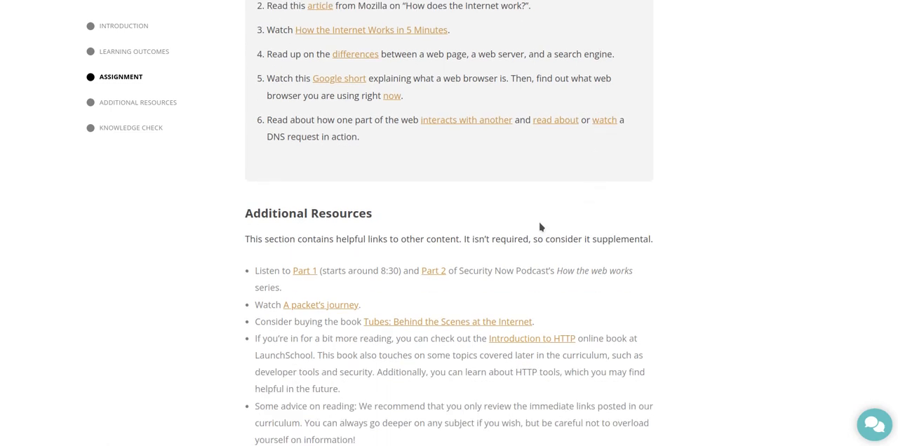
# Scroll through the Additional Resources links until the Knowledge Check begins to show
pyautogui.scroll(-3)
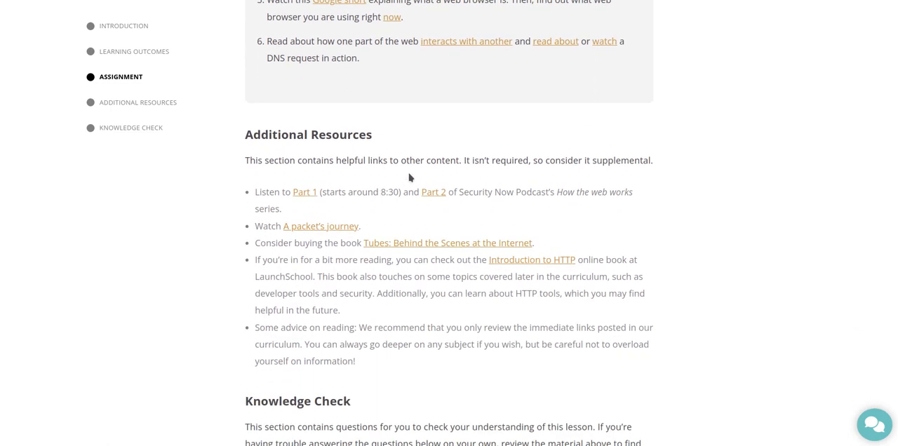
pyautogui.moveTo(451, 174)
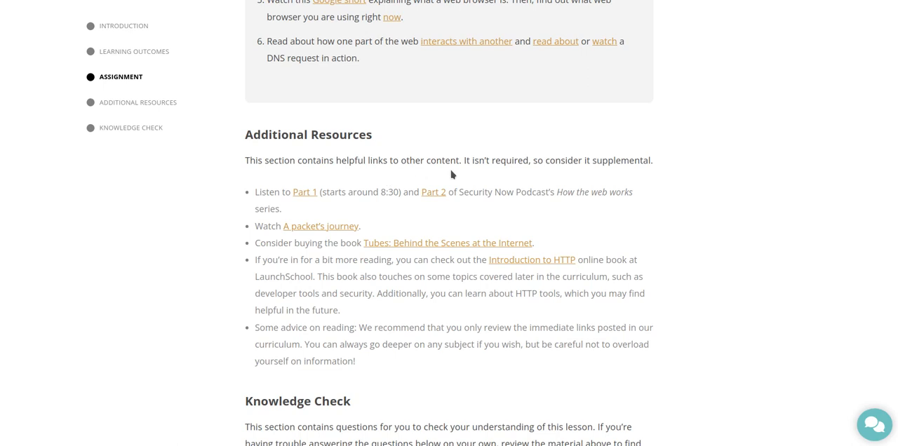
pyautogui.moveTo(510, 174)
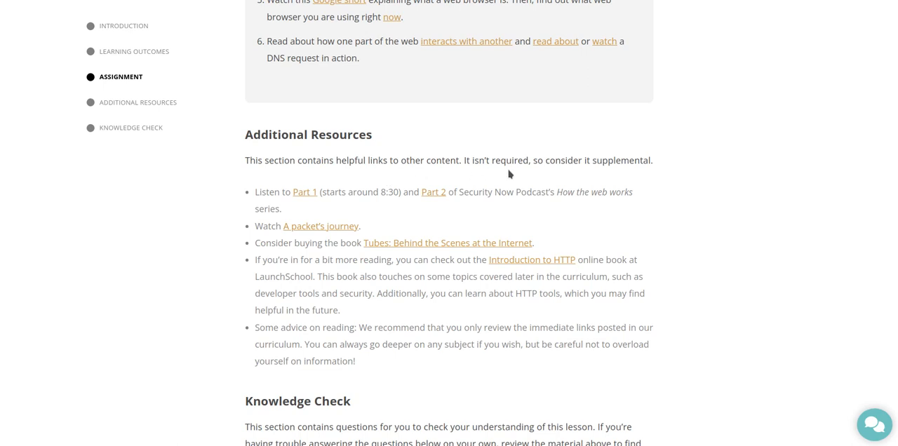
pyautogui.moveTo(556, 180)
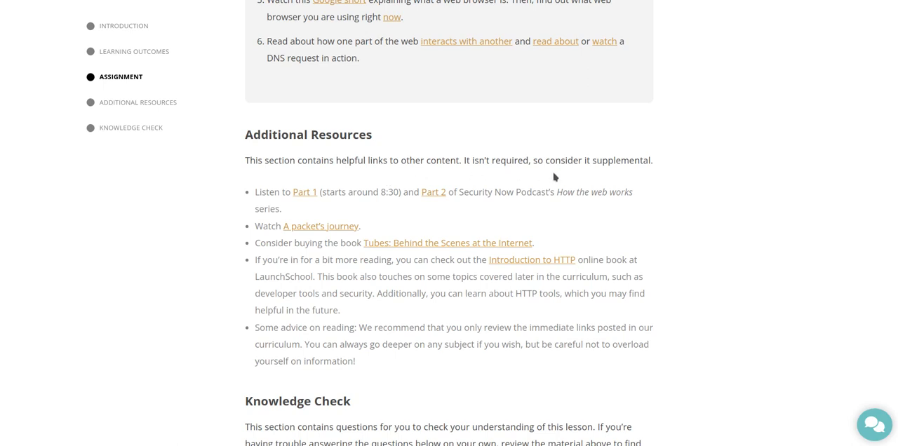
pyautogui.scroll(-3)
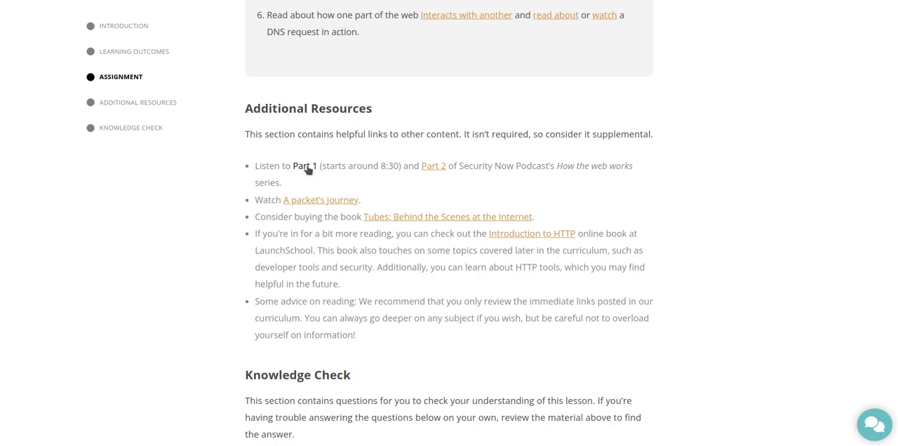
pyautogui.moveTo(379, 178)
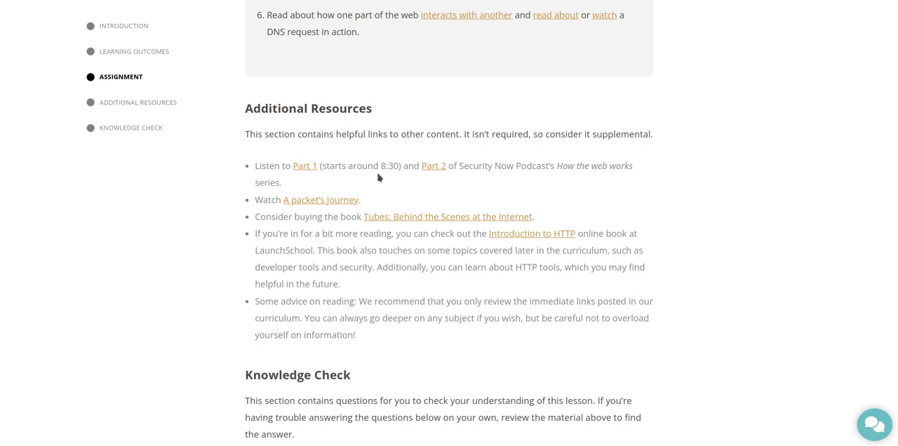
pyautogui.moveTo(516, 191)
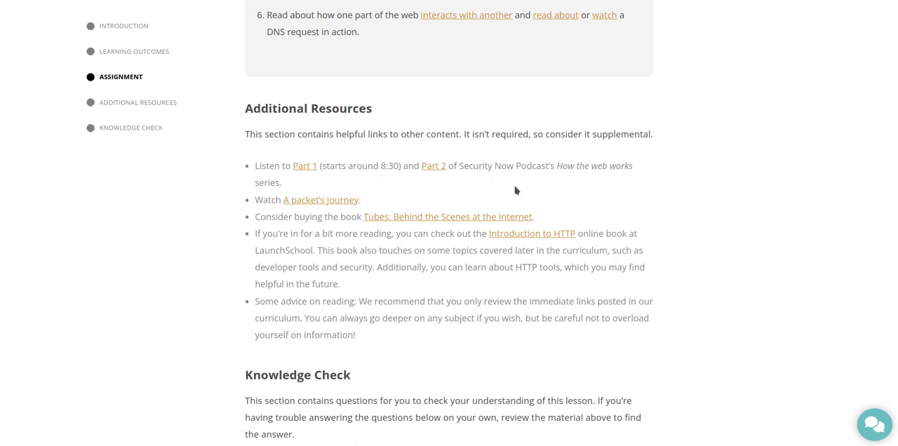
pyautogui.moveTo(519, 188)
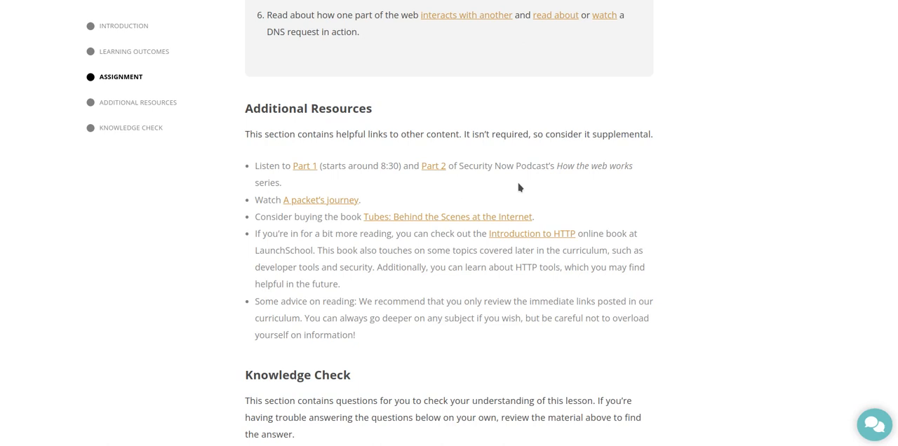
pyautogui.scroll(-3)
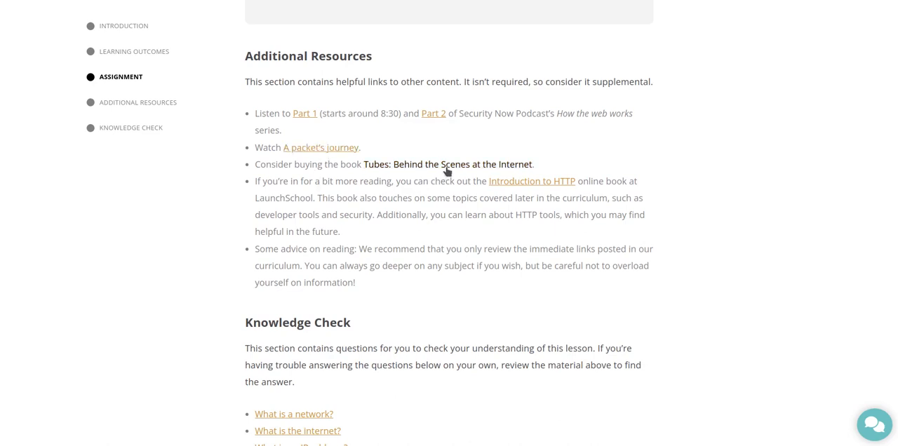
pyautogui.scroll(-3)
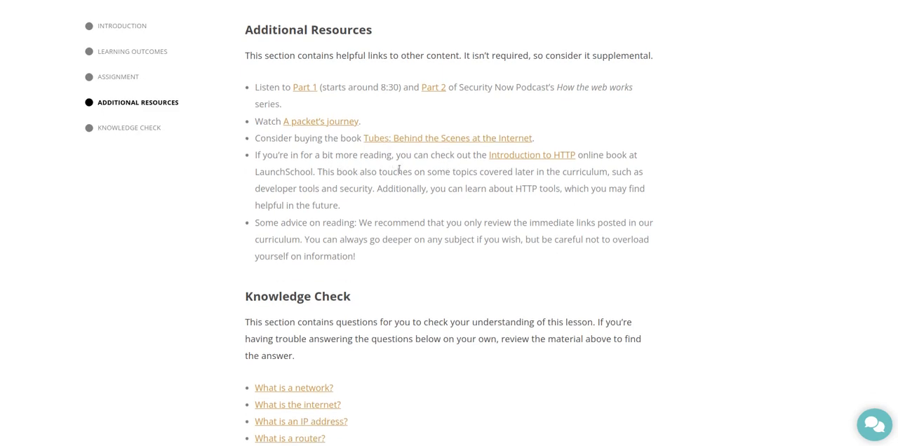
pyautogui.moveTo(471, 170)
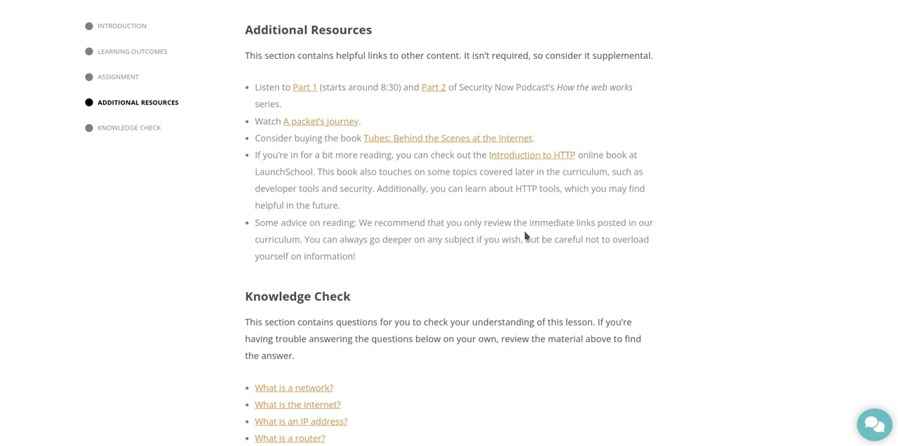
pyautogui.moveTo(434, 216)
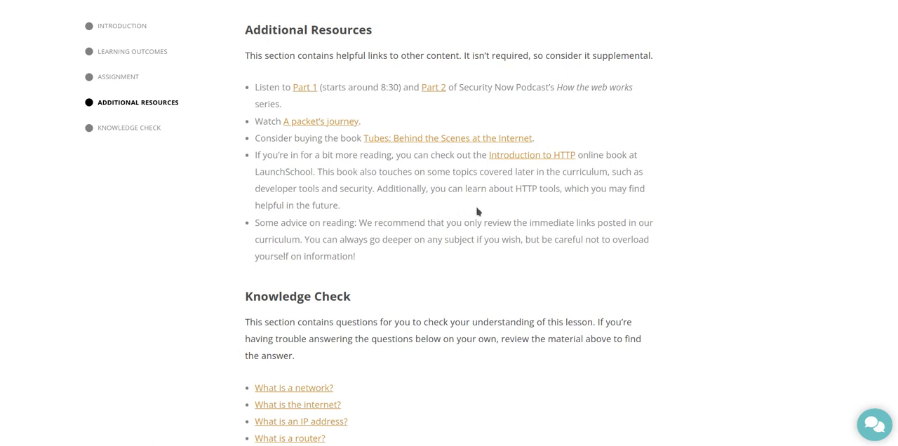
pyautogui.moveTo(480, 210)
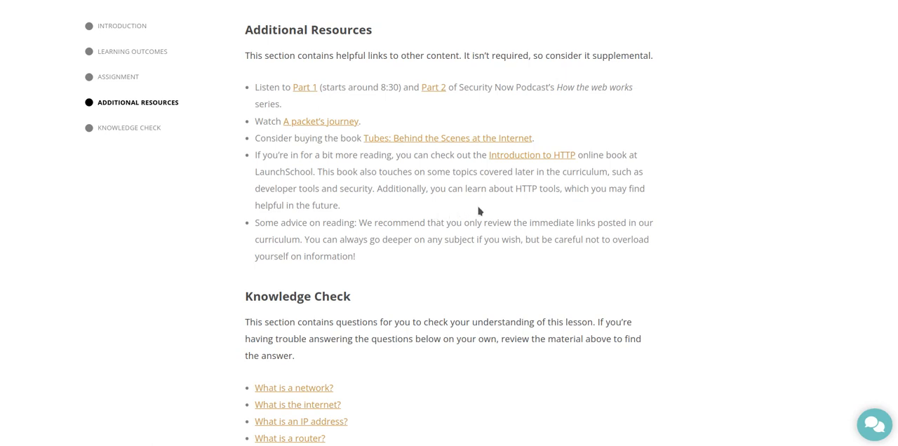
pyautogui.moveTo(498, 207)
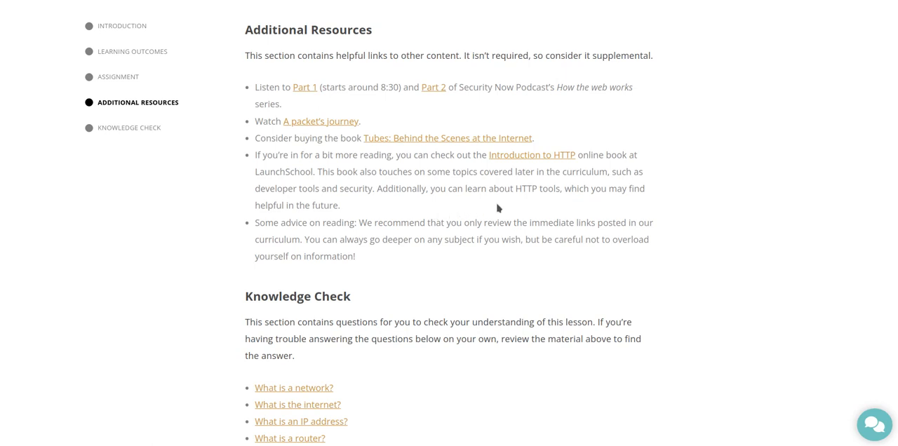
pyautogui.moveTo(432, 216)
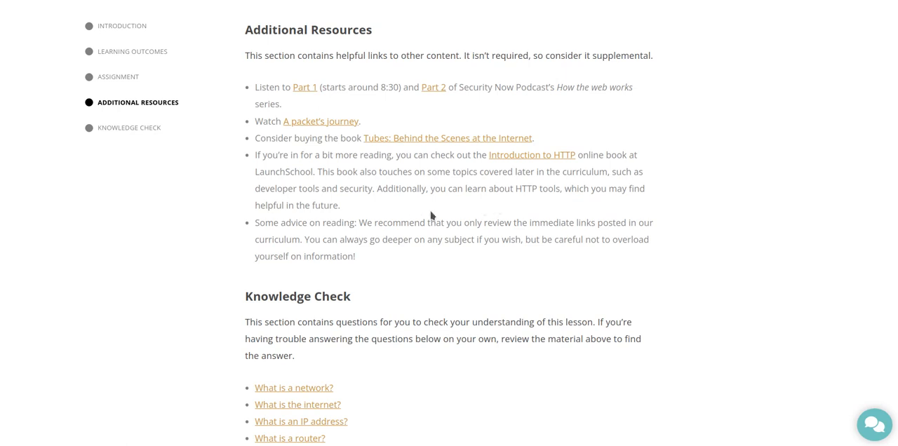
pyautogui.moveTo(494, 211)
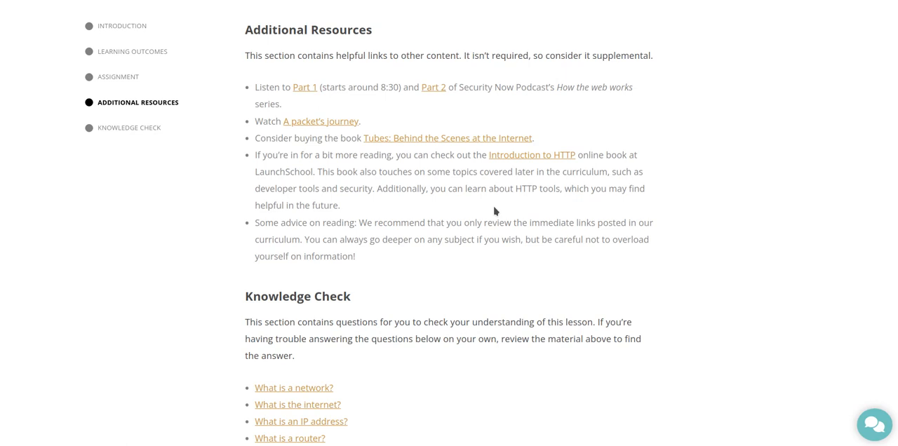
# Scroll until the full Knowledge Check list shows, ending with the Google search question
pyautogui.scroll(-3)
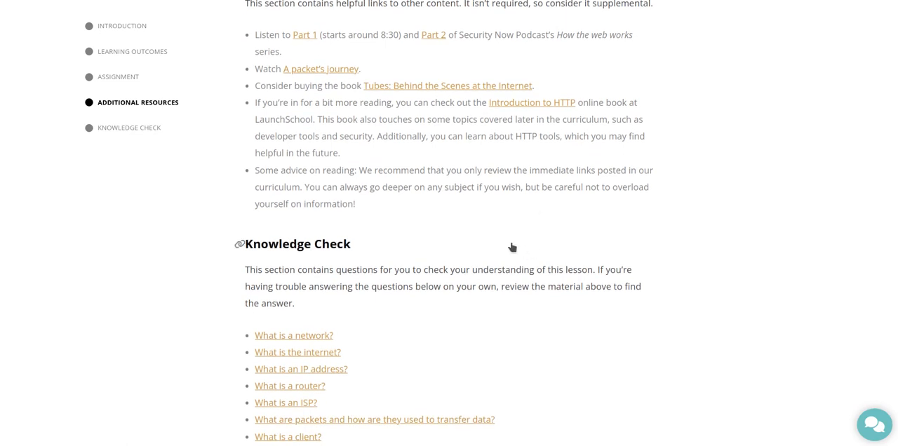
pyautogui.moveTo(508, 209)
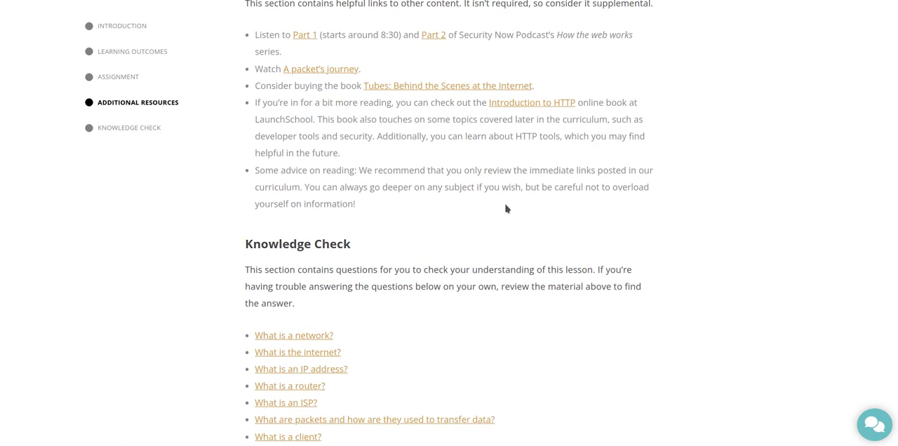
pyautogui.moveTo(469, 213)
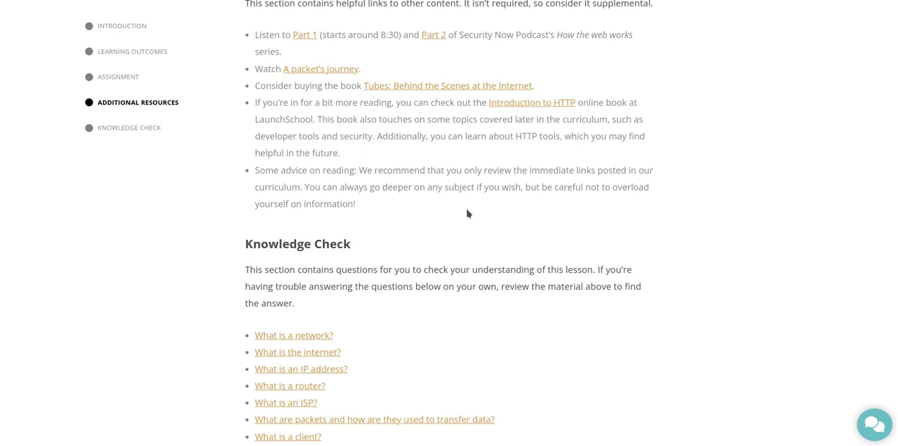
pyautogui.moveTo(481, 217)
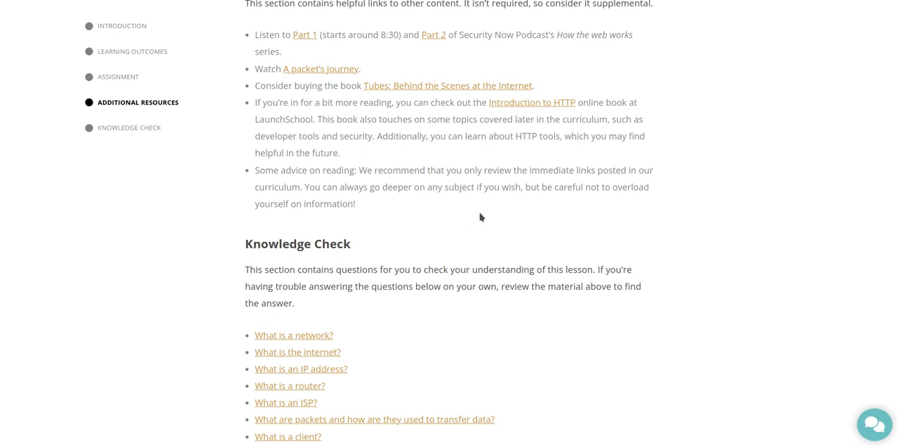
pyautogui.moveTo(491, 213)
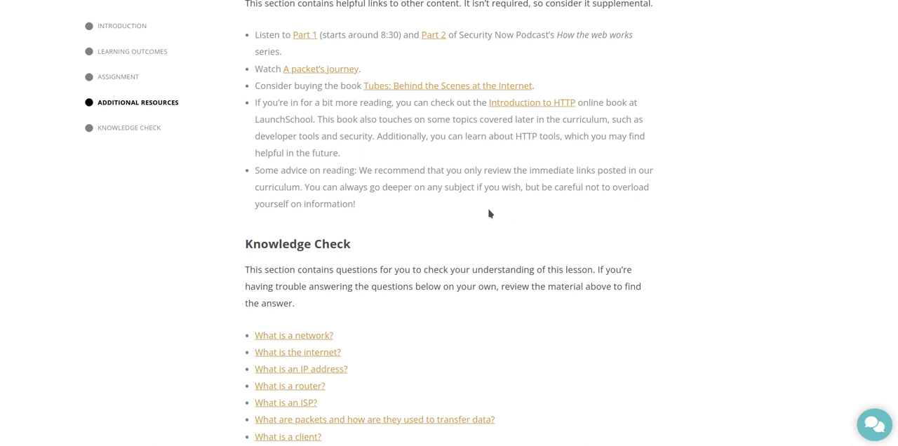
pyautogui.moveTo(502, 216)
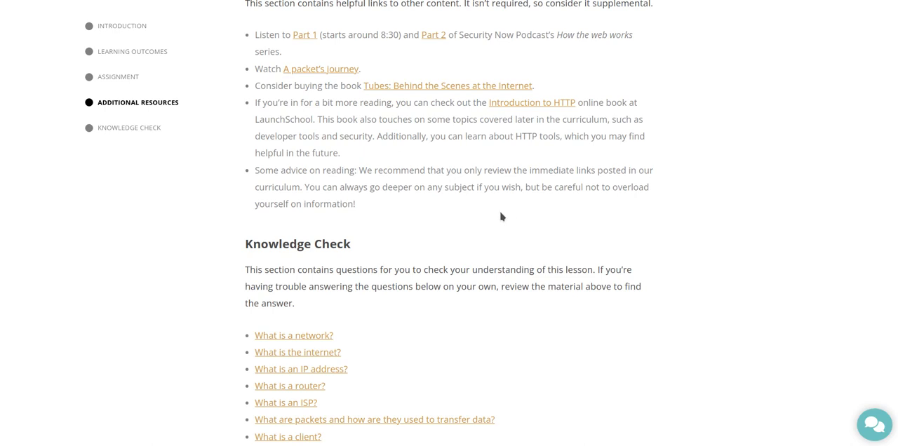
pyautogui.scroll(-3)
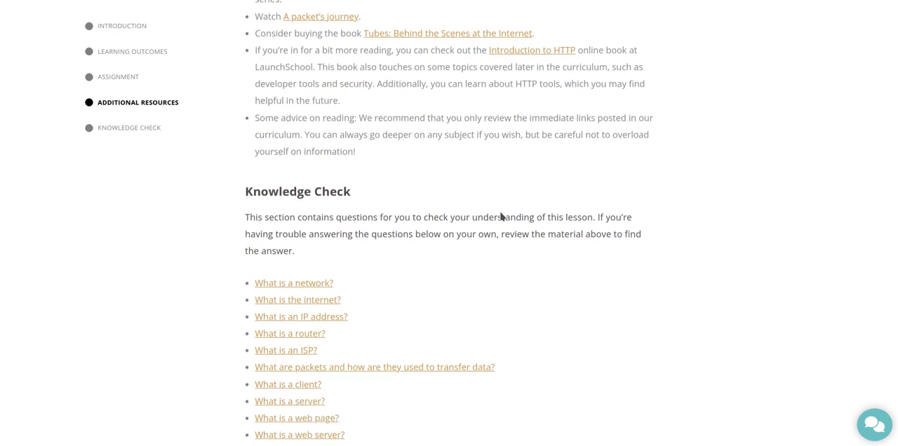
pyautogui.scroll(-3)
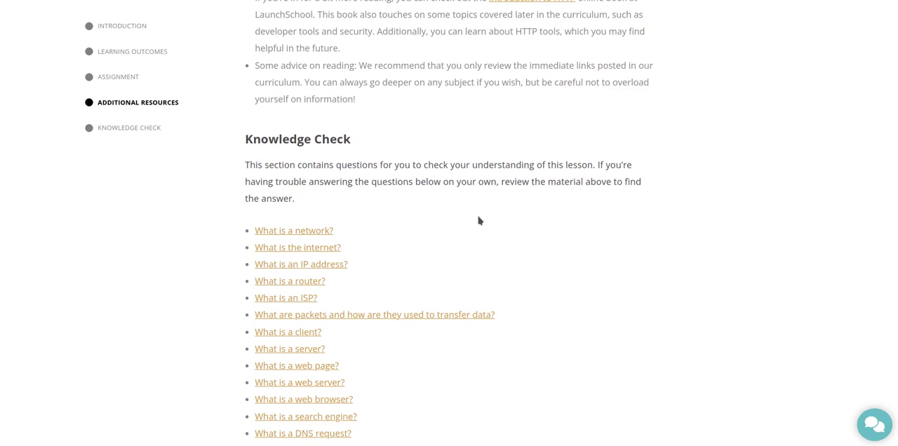
pyautogui.moveTo(297, 138)
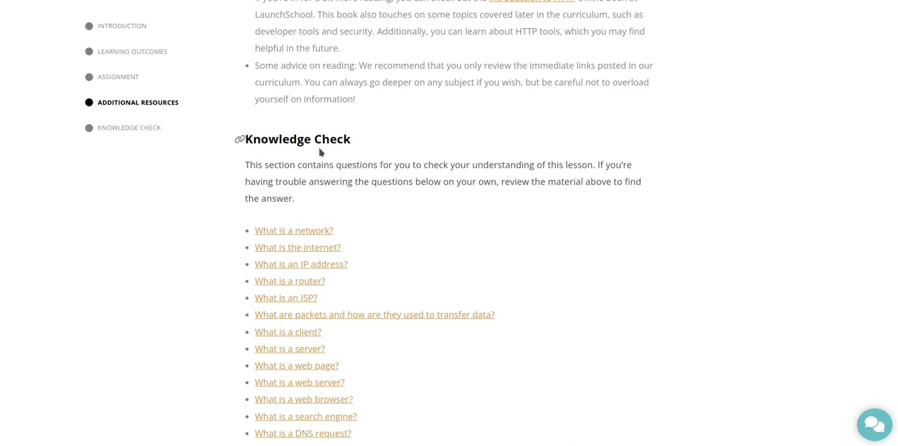
pyautogui.moveTo(450, 196)
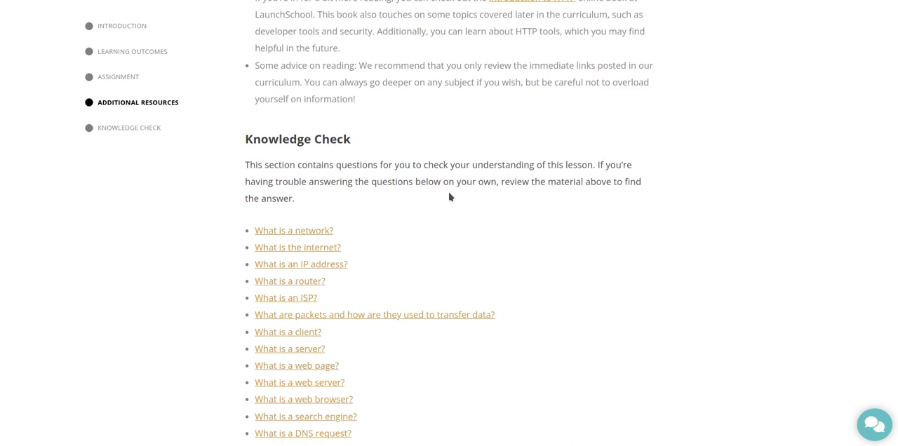
pyautogui.moveTo(460, 196)
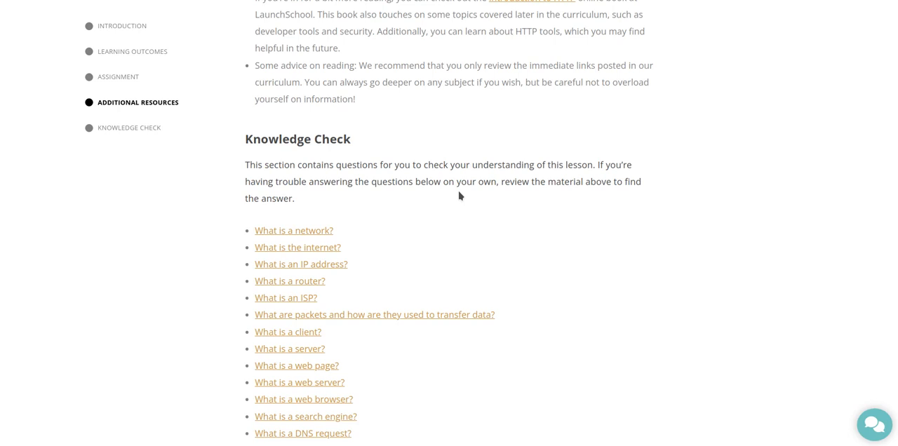
pyautogui.moveTo(453, 203)
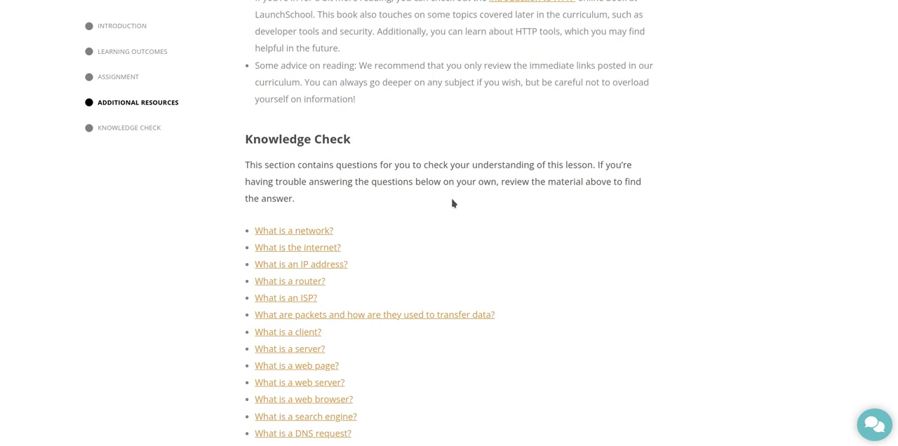
pyautogui.moveTo(440, 203)
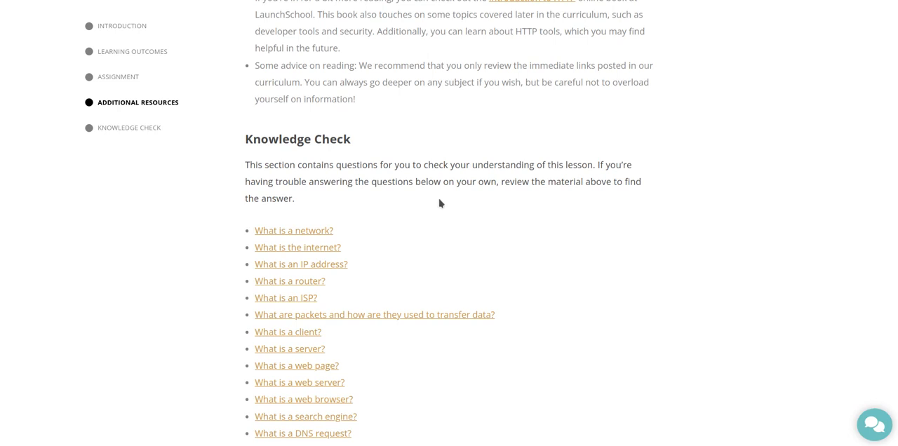
pyautogui.moveTo(496, 197)
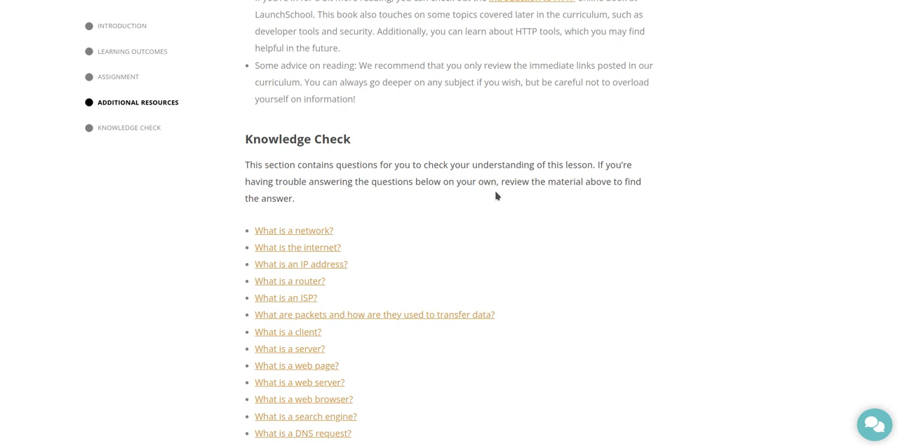
pyautogui.moveTo(530, 210)
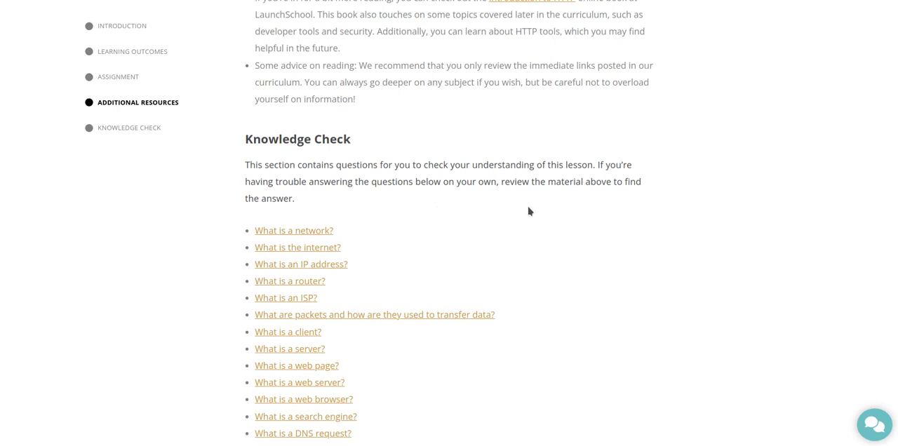
pyautogui.scroll(-3)
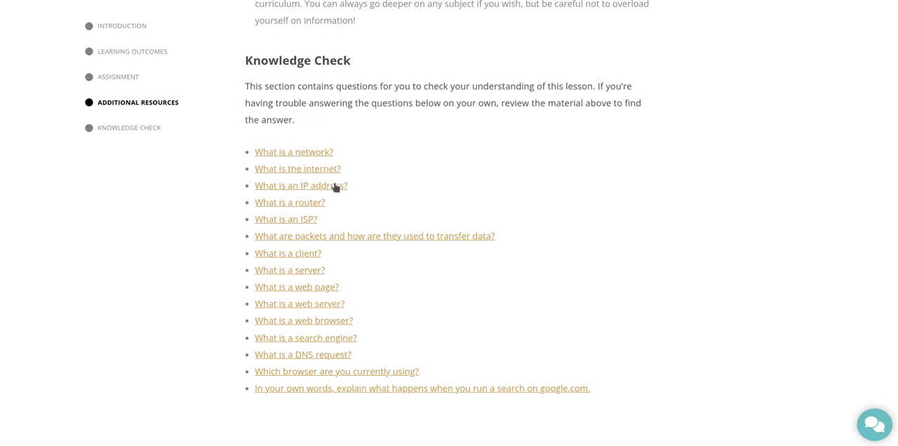
# Move down past the Knowledge Check questions toward the lesson-completion buttons
pyautogui.click(300, 185)
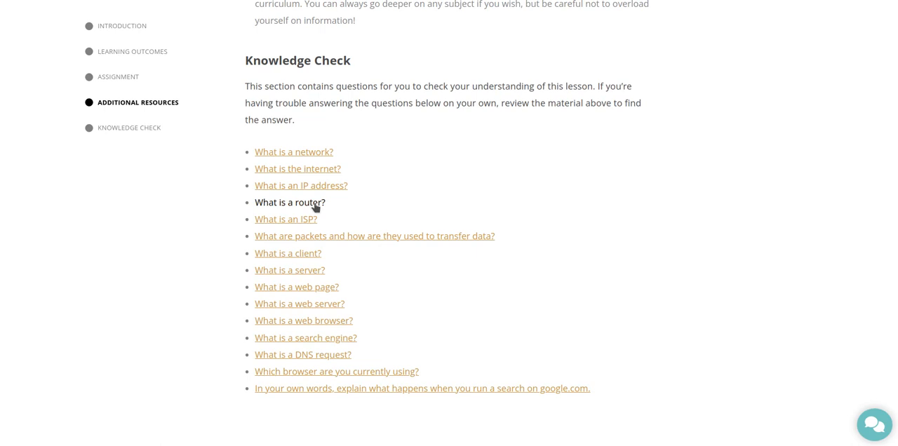
pyautogui.moveTo(306, 218)
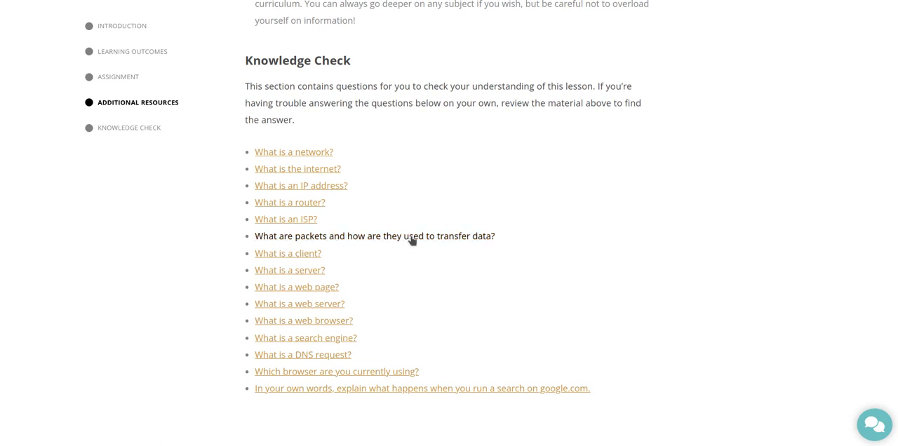
pyautogui.scroll(-3)
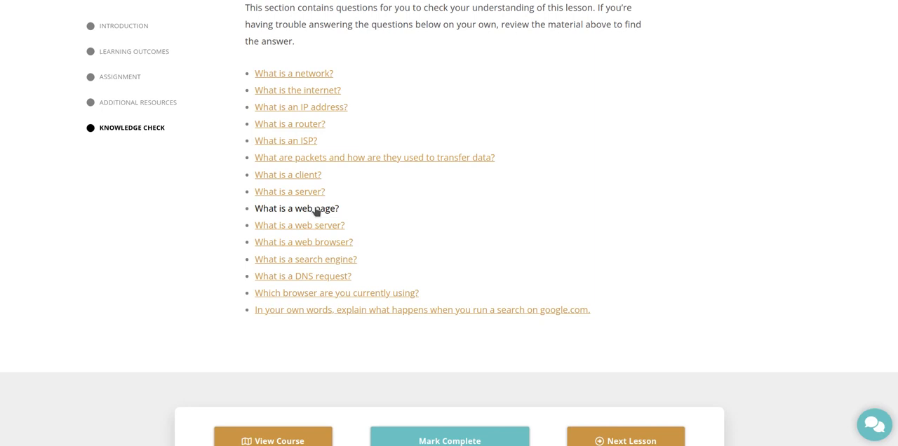
pyautogui.moveTo(300, 226)
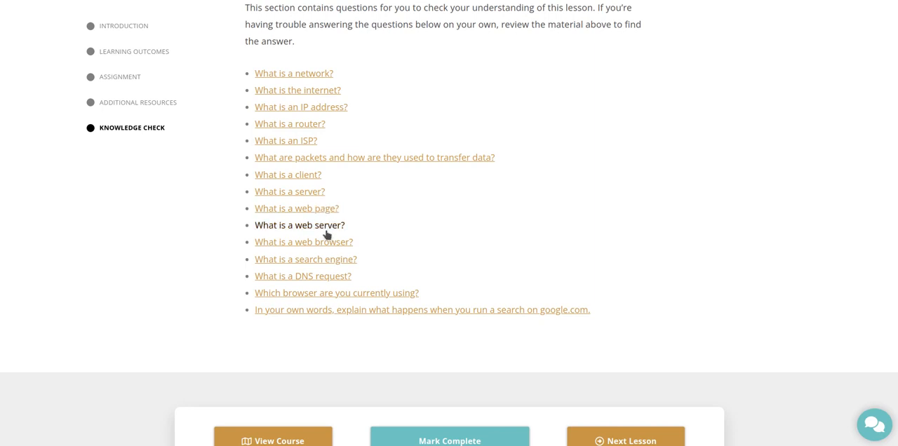
# Scroll to the bottom showing Mark Complete, Next Lesson and the GitHub improvement link
pyautogui.scroll(-3)
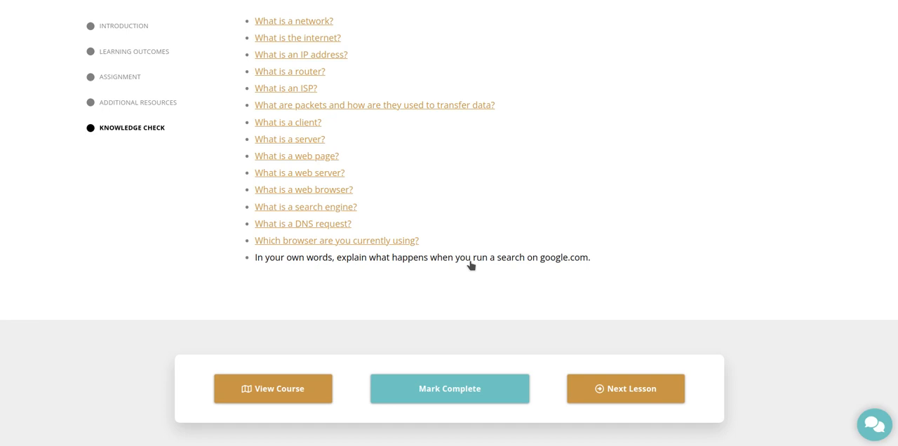
pyautogui.scroll(-3)
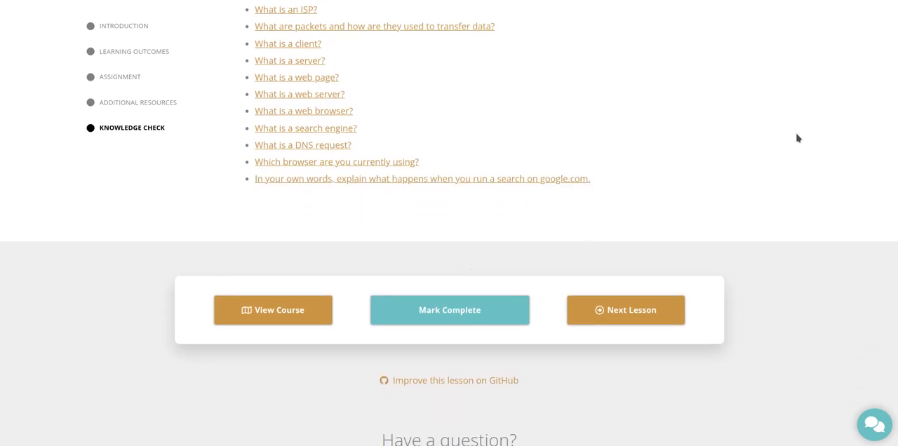